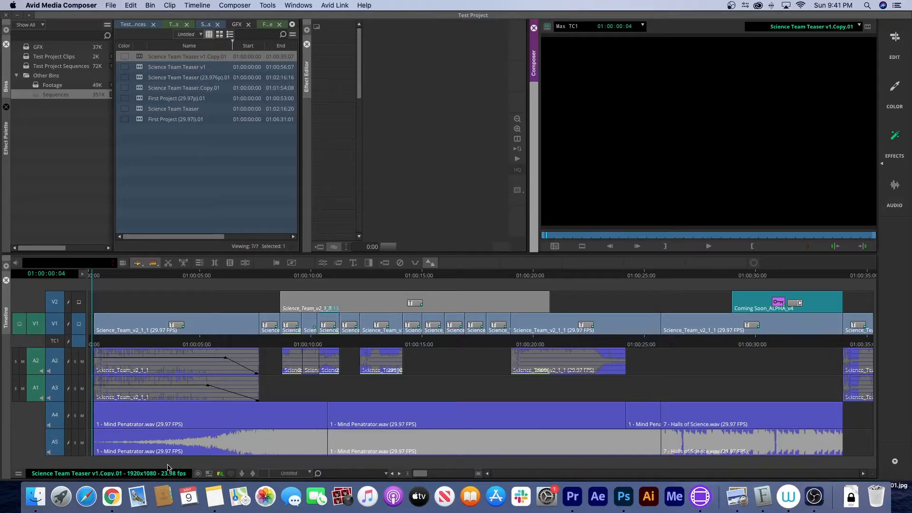
mouse_move(757, 373)
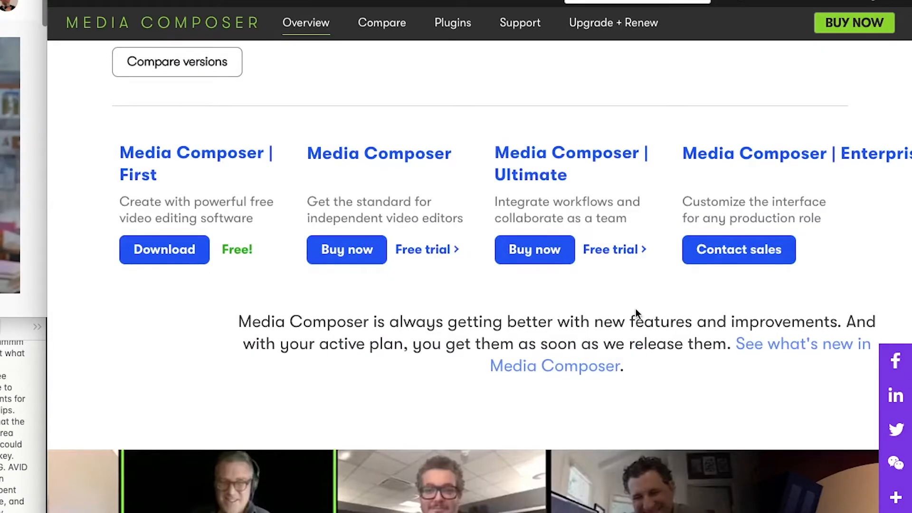
Step: Search Google for "avid can't delete empty spac" to find why the timeline gap won't remove
left_click(163, 249)
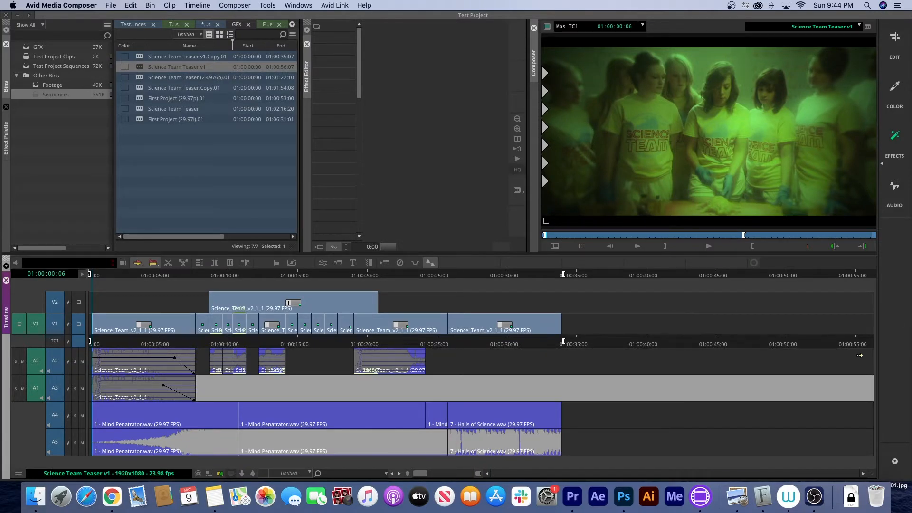
left_click_drag(419, 474, 431, 474)
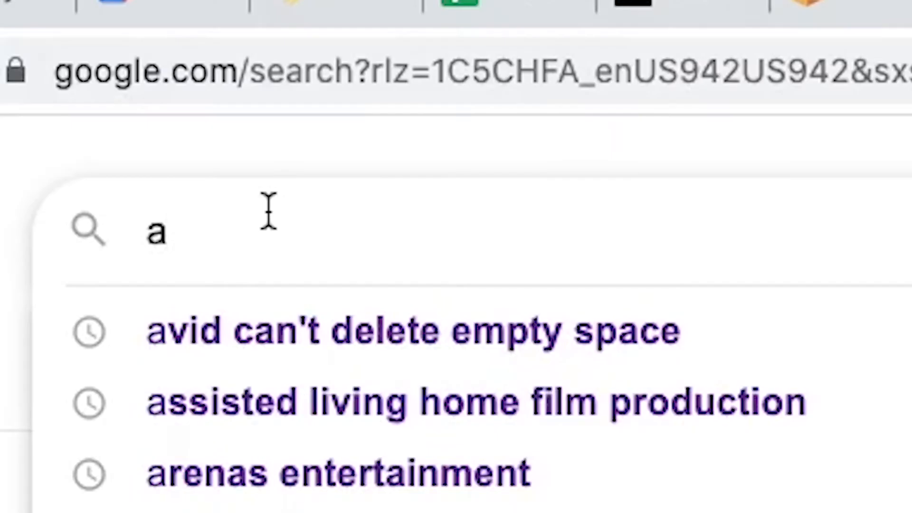
type("avid can't delete empty spac")
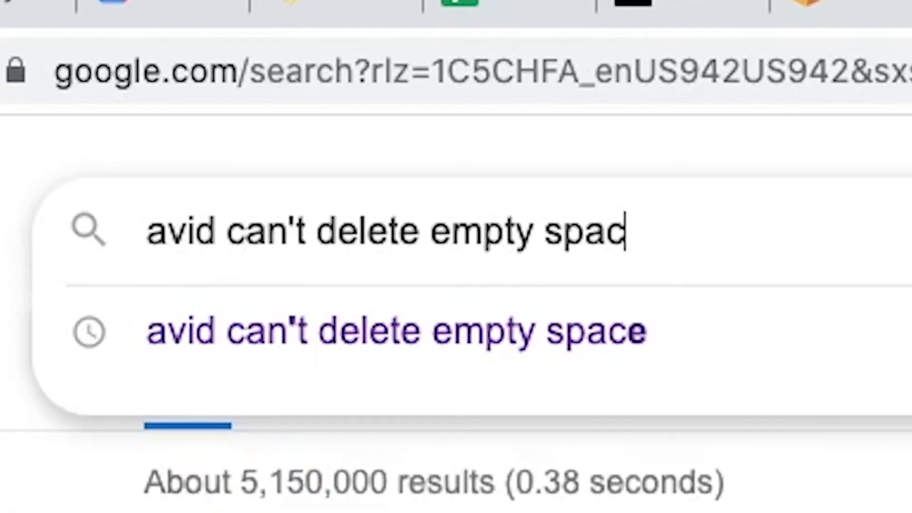